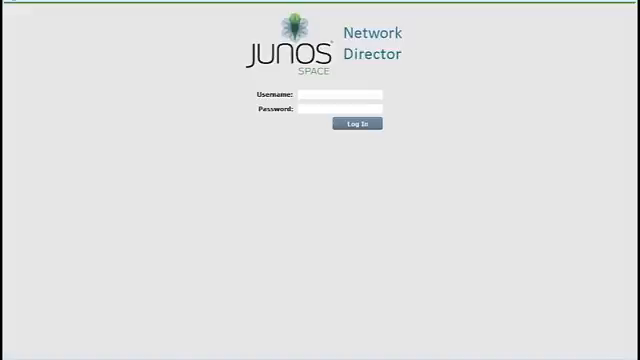
Log in to Network Director and reach the devices-with-pending-changes workspace.
left_click(356, 124)
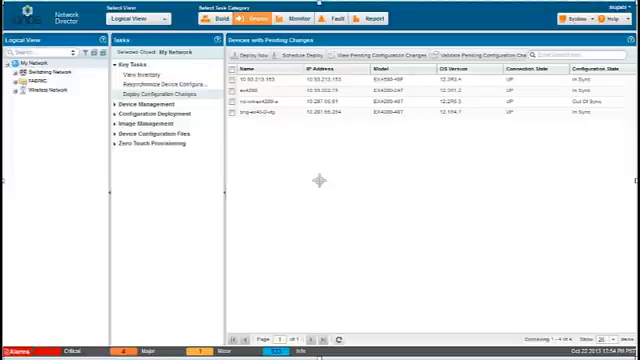
Bring up the audit log of user logins, logouts and profile changes.
left_click(312, 16)
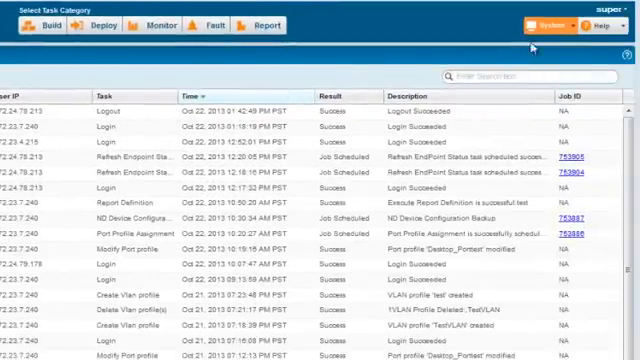
Choose Preferences from the user menu and return to the My Network device inventory.
left_click(564, 24)
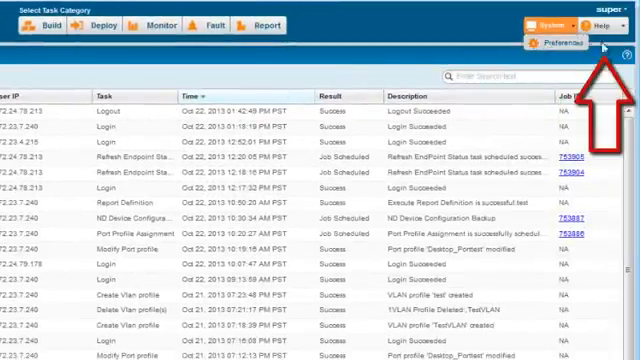
left_click(614, 28)
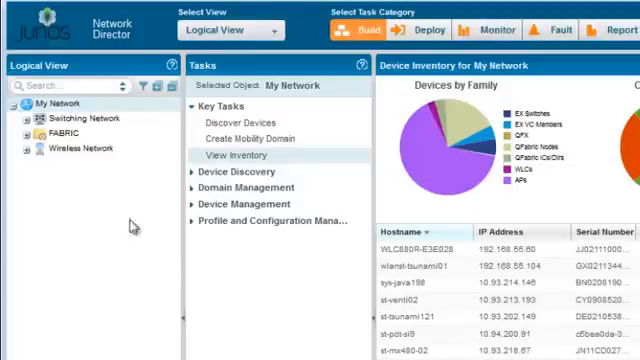
Expand the Switching Network and FABRIC branches of the logical network tree.
left_click(76, 118)
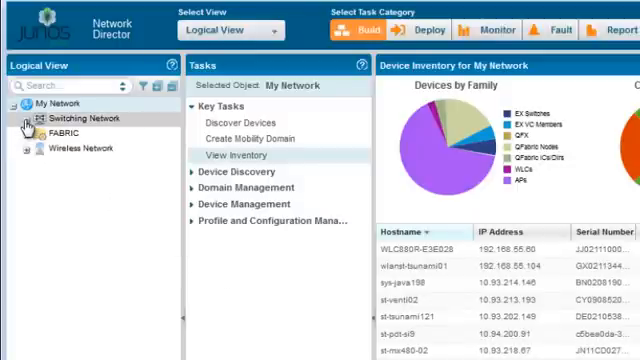
left_click(24, 118)
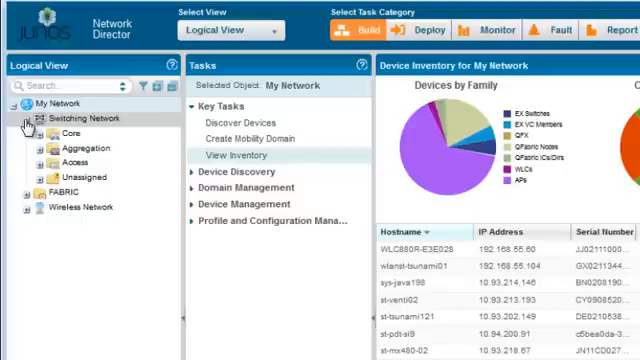
left_click(22, 118)
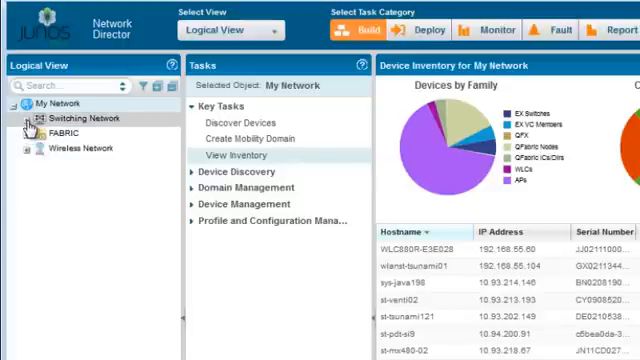
left_click(26, 116)
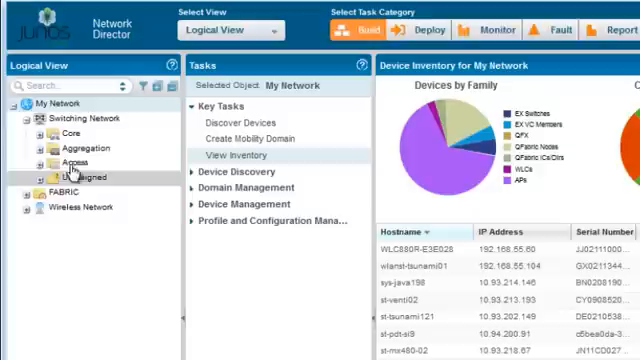
left_click(68, 160)
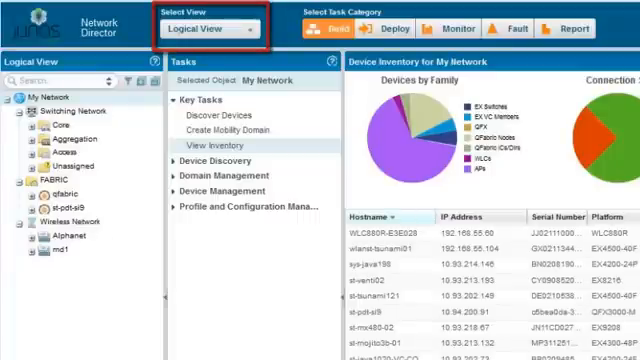
Cycle the Select View dropdown through Custom Group, Virtual and Topology views.
left_click(224, 32)
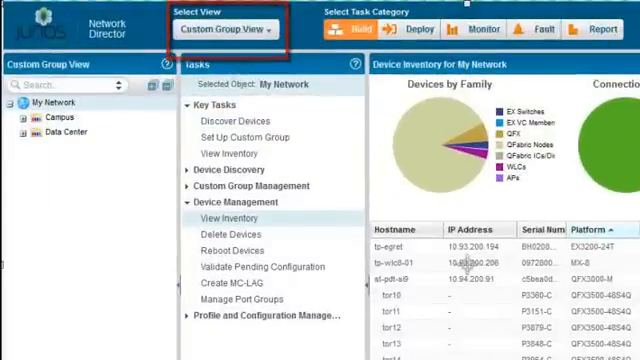
left_click(216, 32)
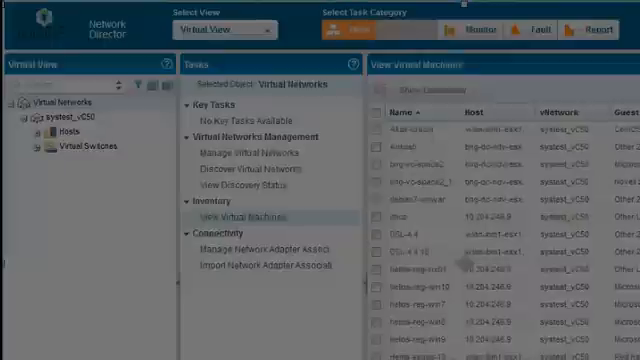
left_click(220, 26)
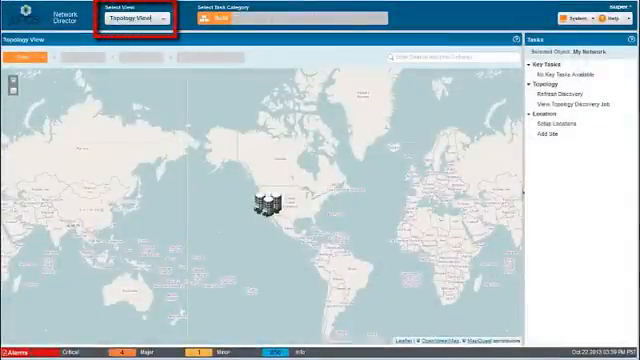